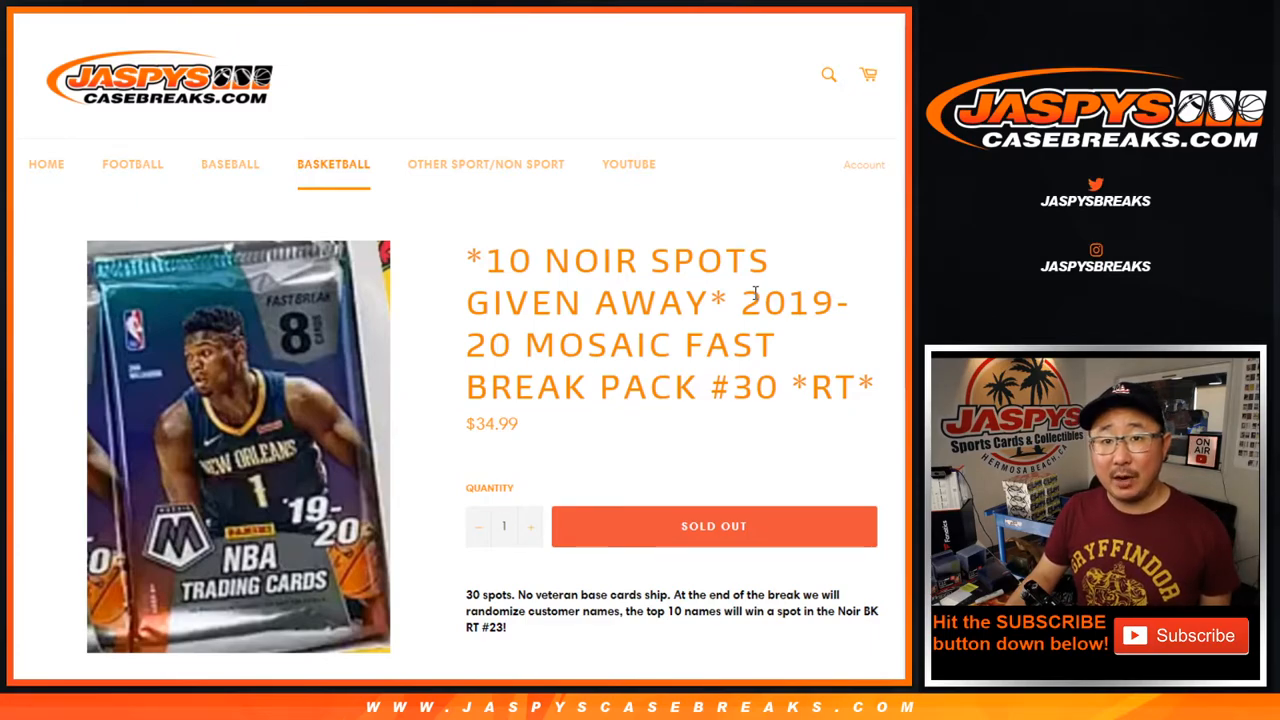
Step: Scroll through the Mosaic Fast Break pack #30 listing describing the 10 Noir spots
double_click(508, 260)
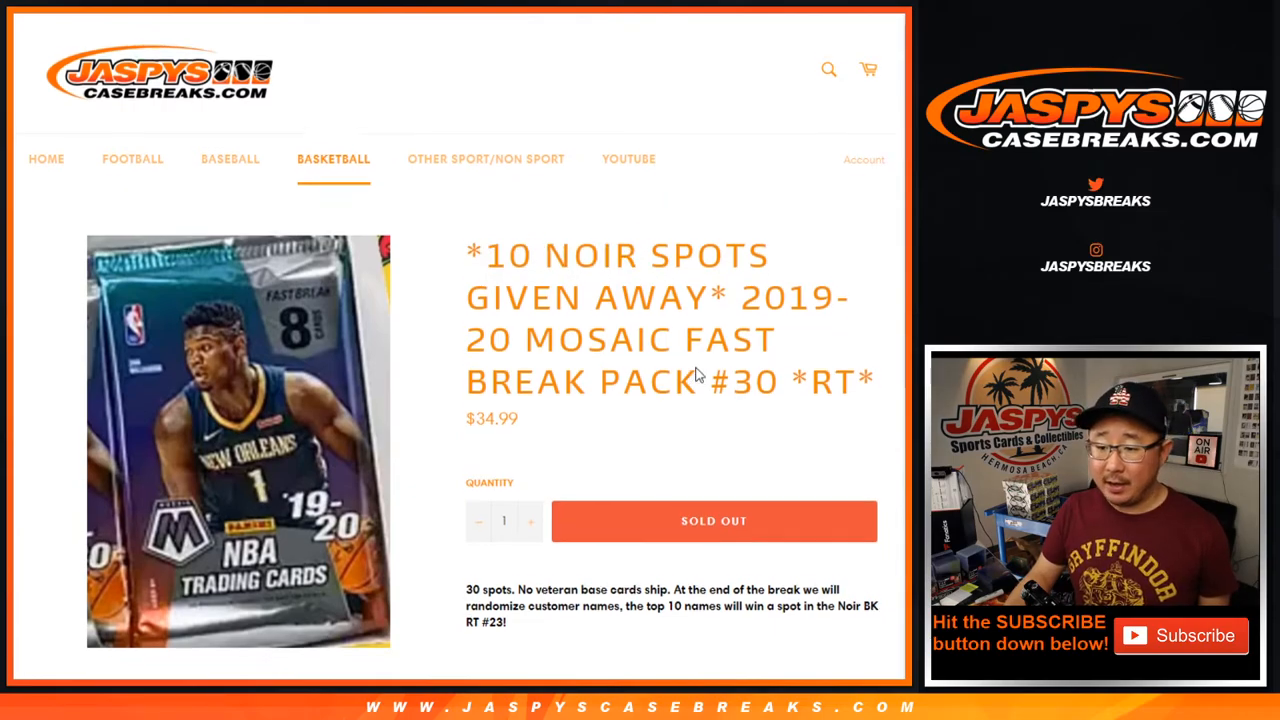
scroll(down, 3)
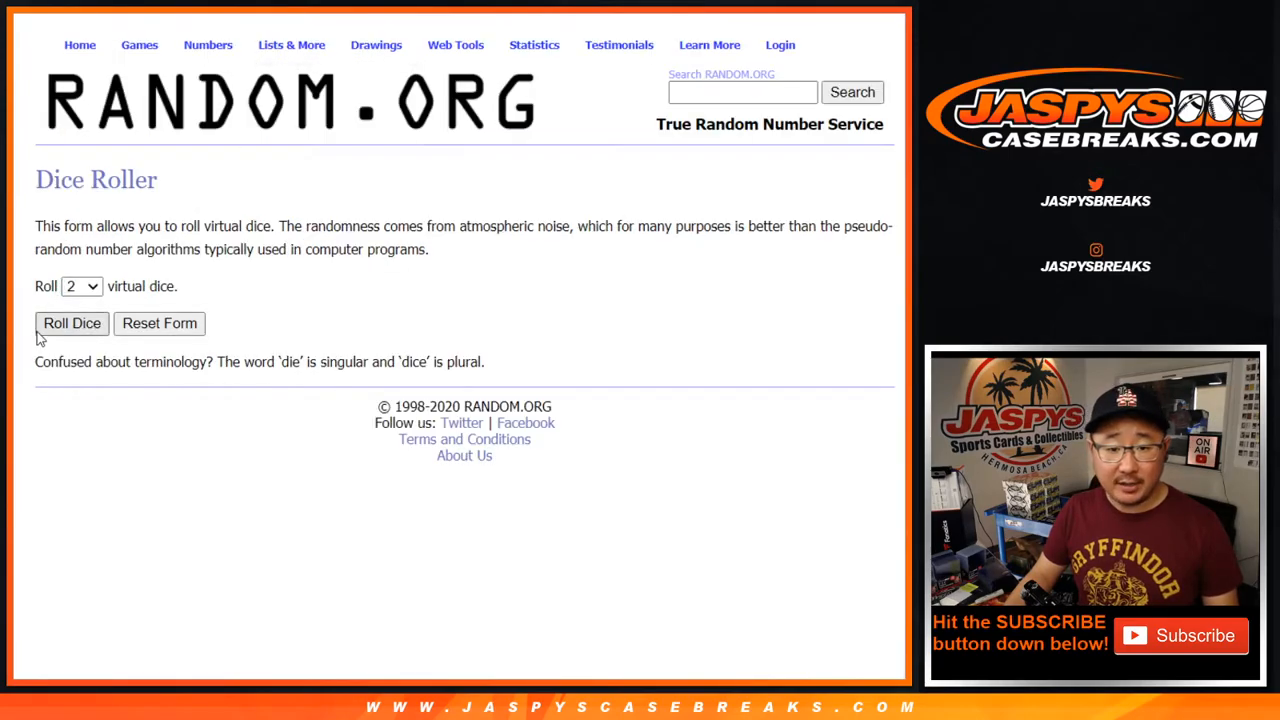
Step: Roll the dice, randomize the 30 buyer names seven times, and paste them into the empty sheet
click(72, 324)
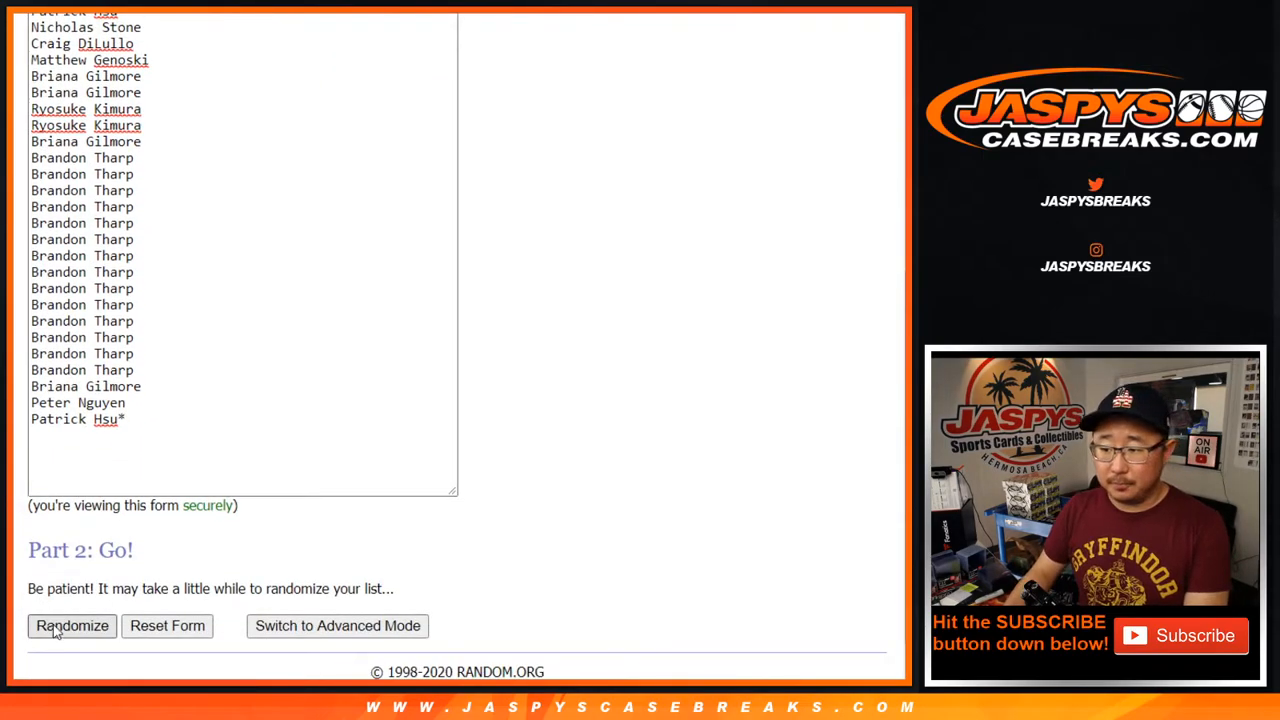
click(72, 624)
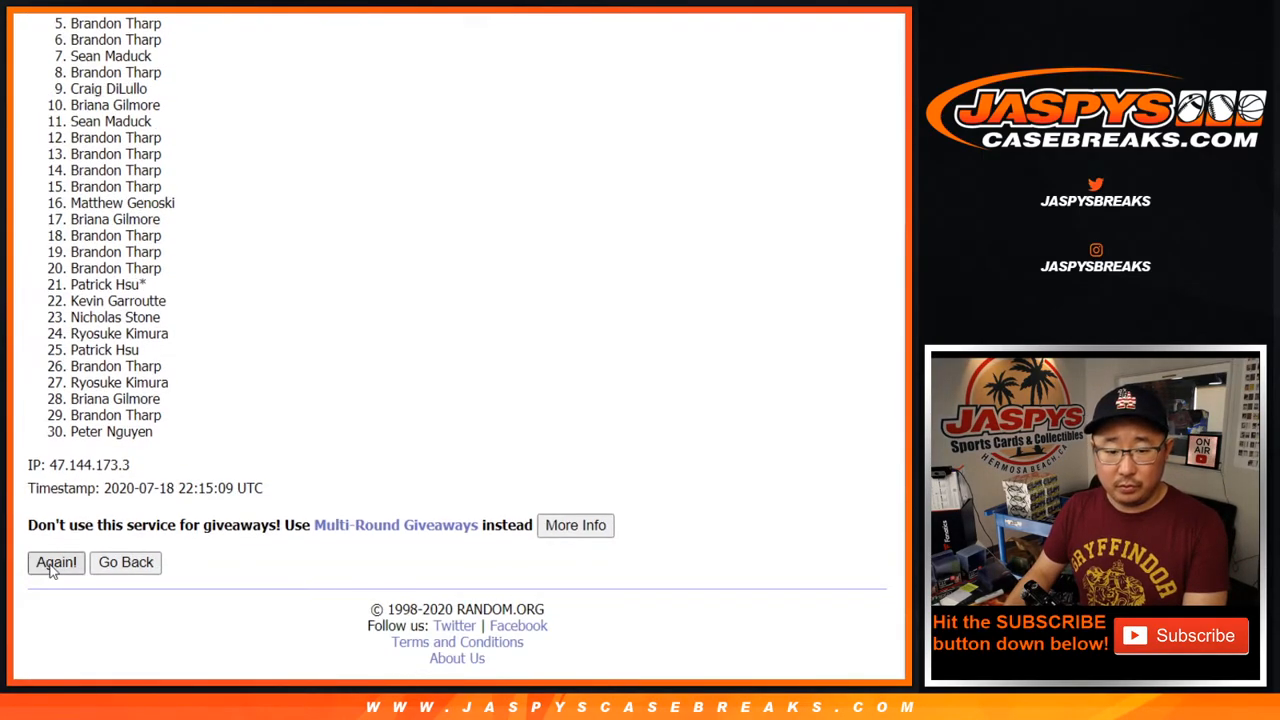
click(56, 560)
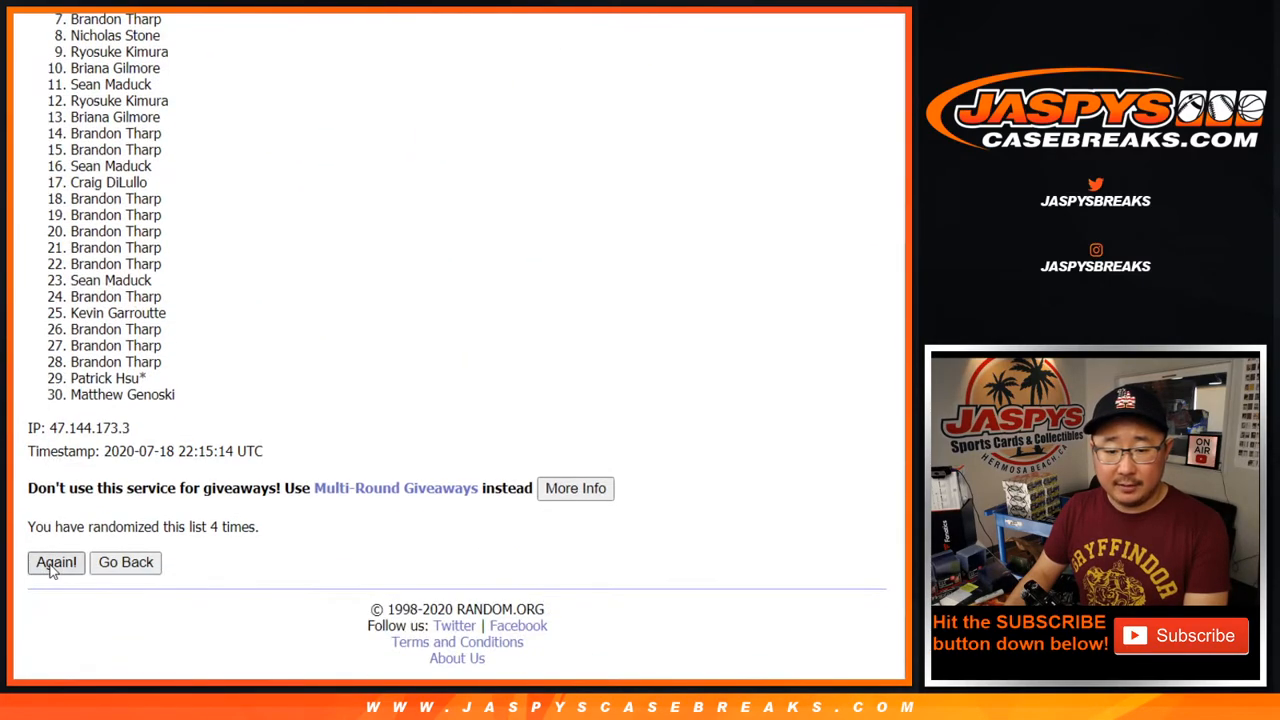
click(56, 562)
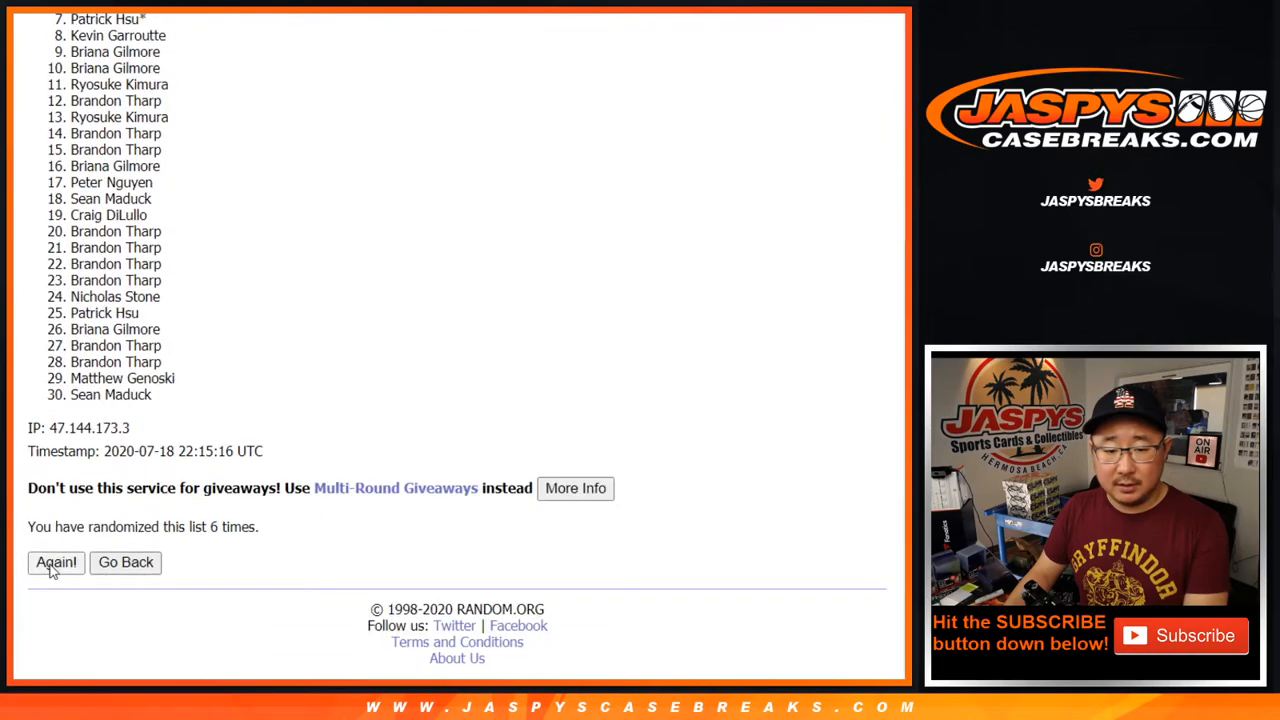
click(56, 562)
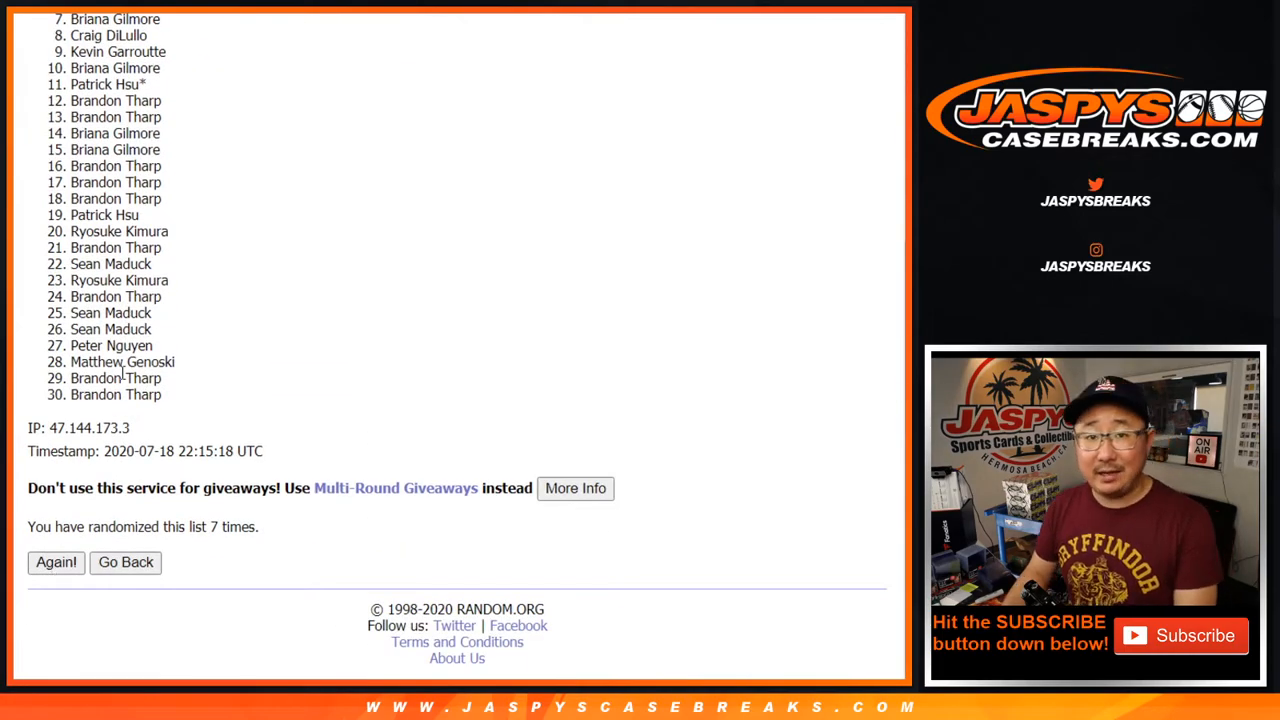
click(56, 562)
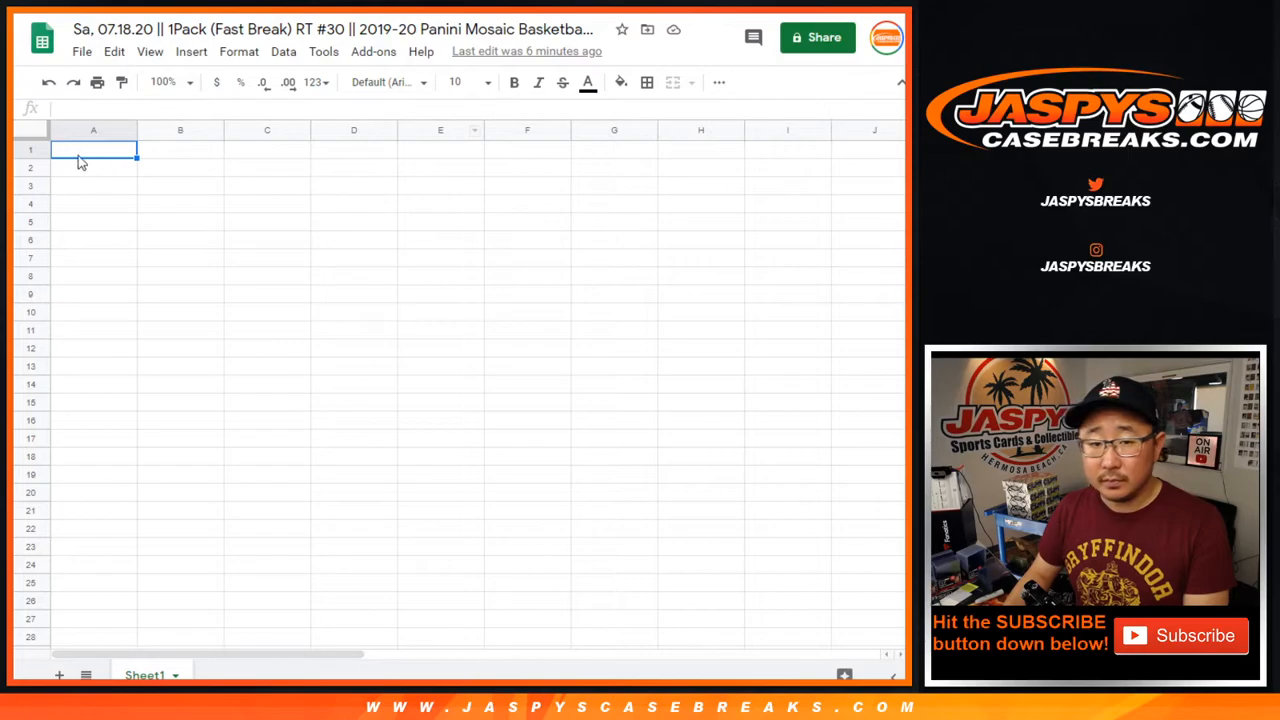
right_click(92, 148)
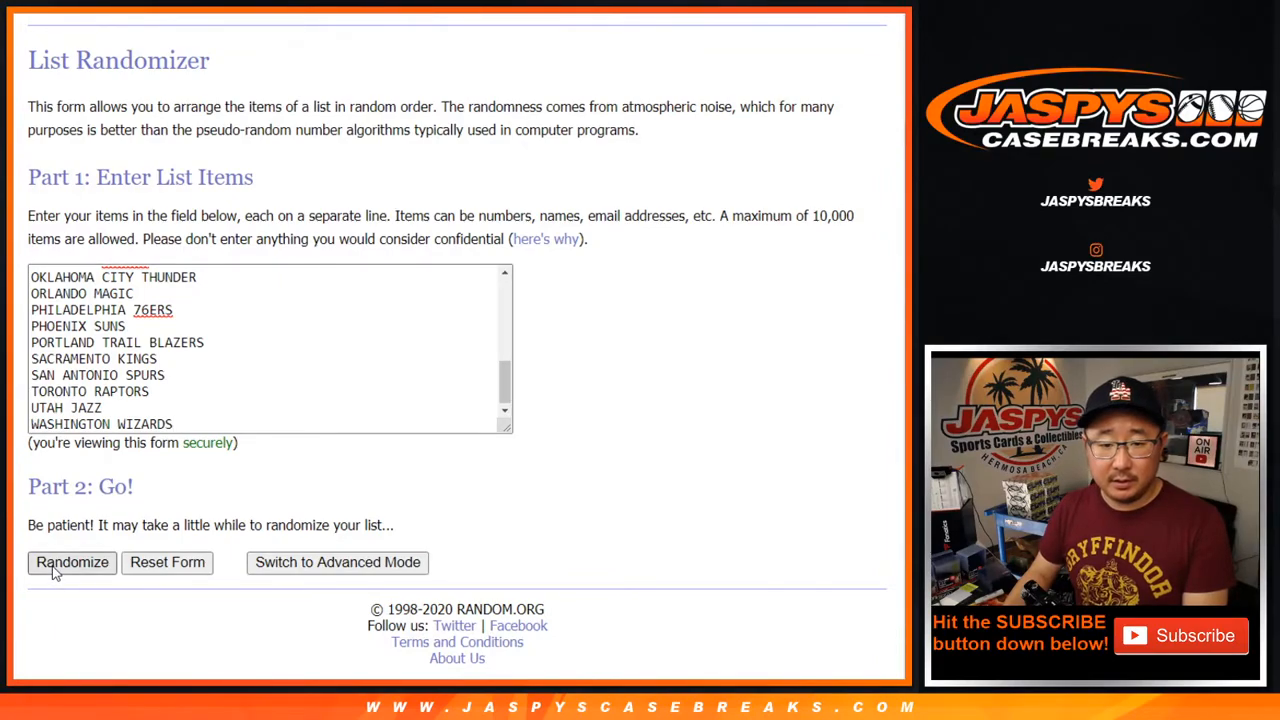
Step: Randomize the 30 NBA team names five times in the List Randomizer
click(72, 562)
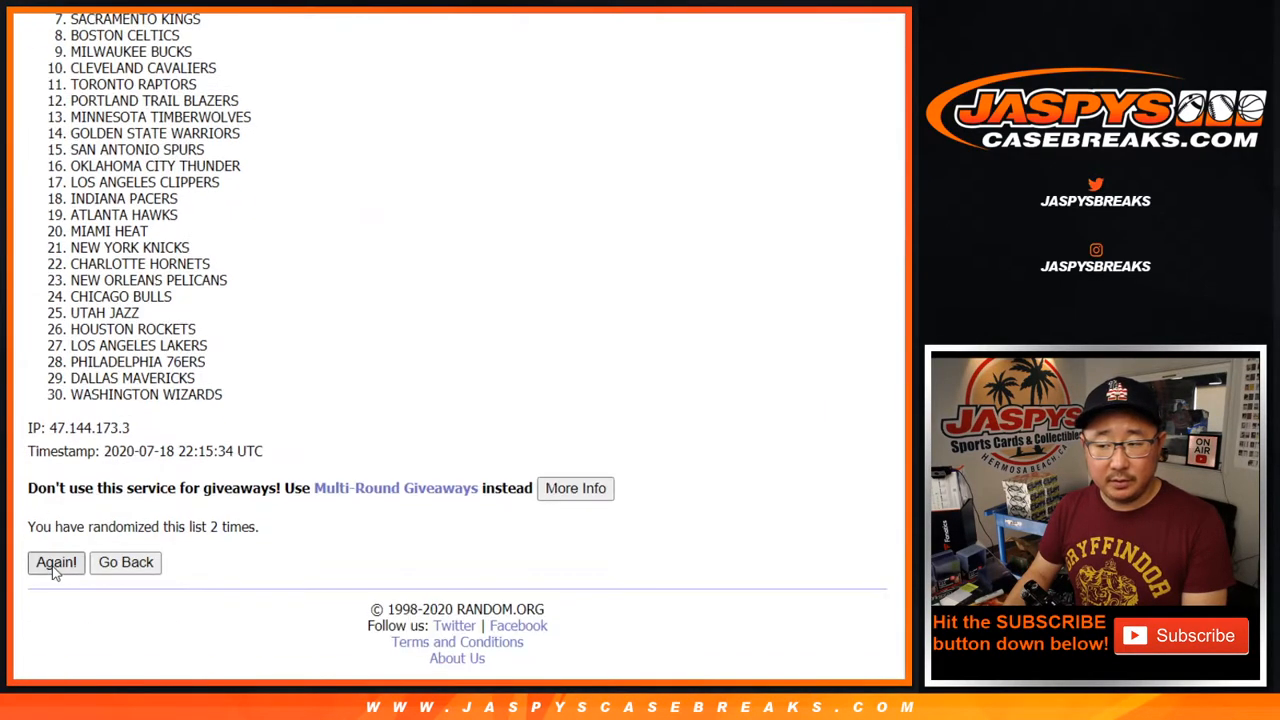
click(56, 562)
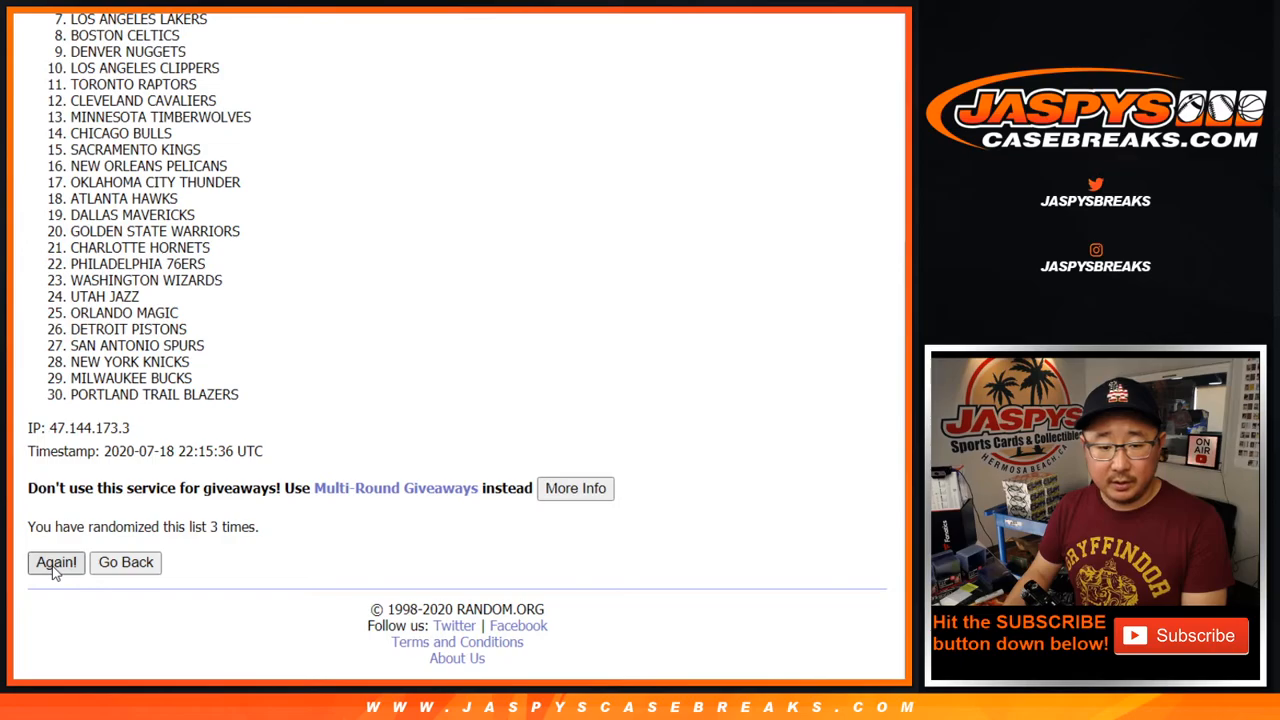
click(56, 562)
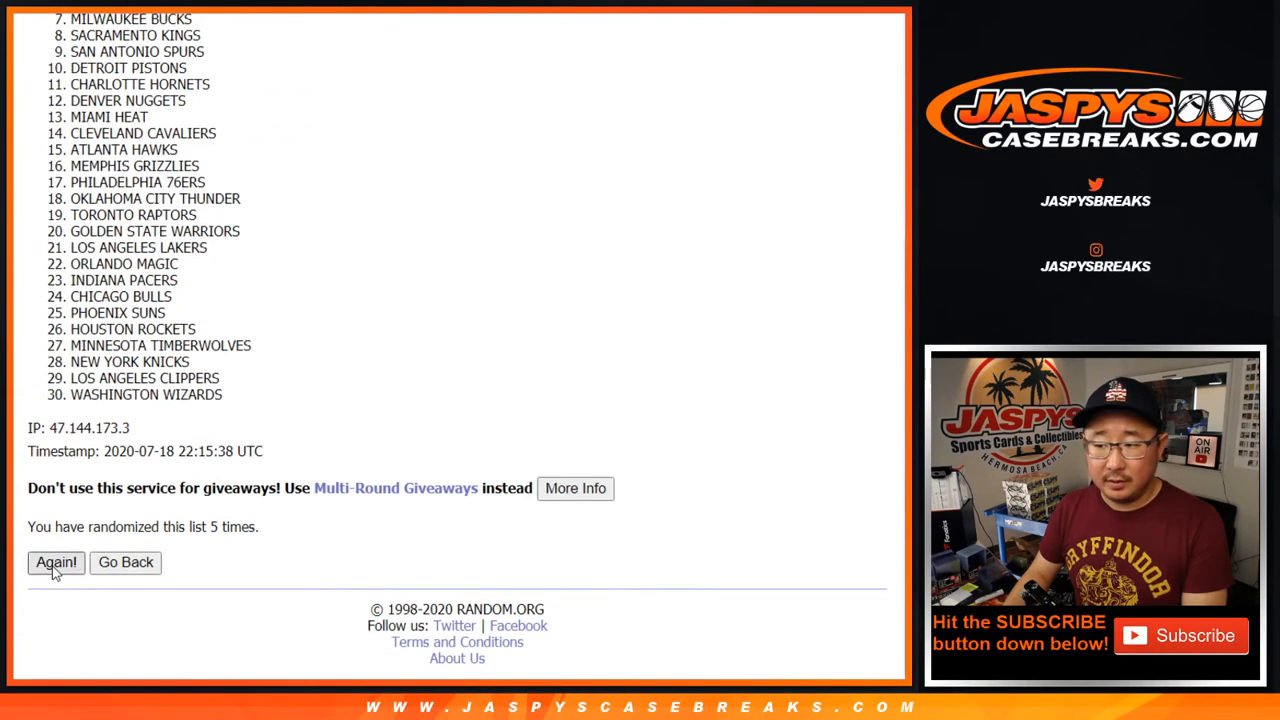
click(56, 562)
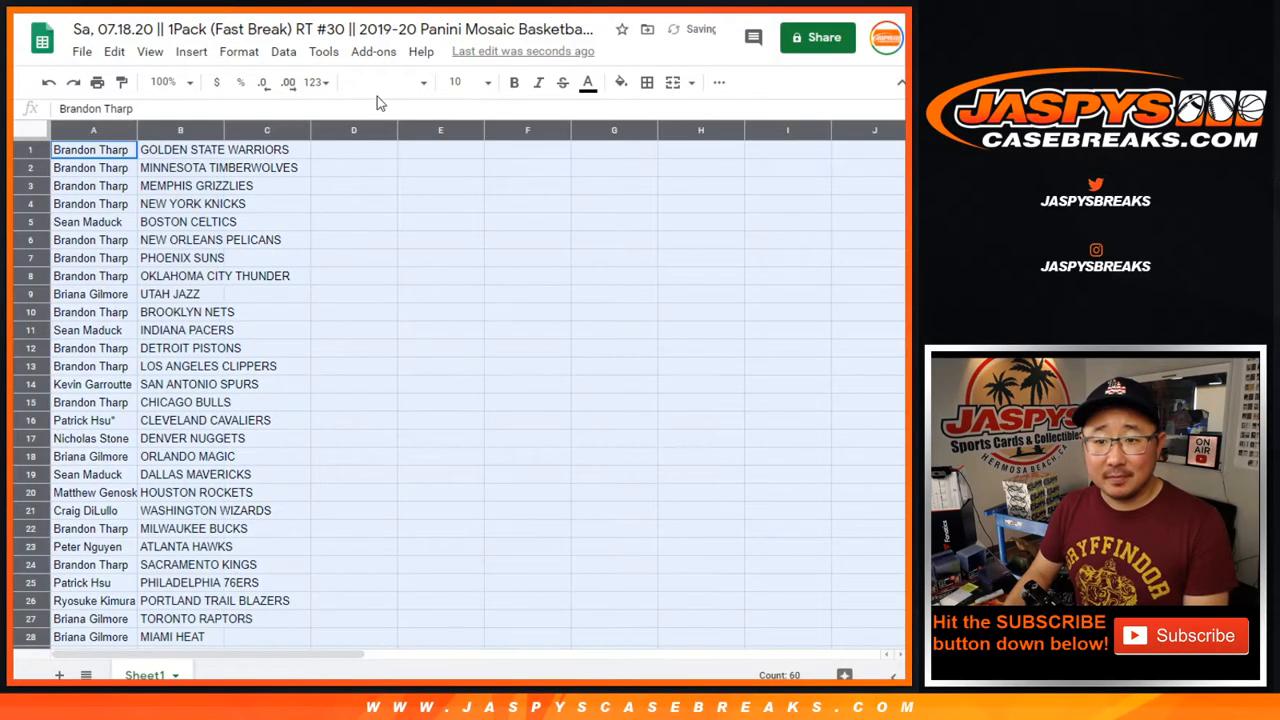
Step: Set the buyer-team pairings in Cambria 12 with borders and sort them by team
click(384, 82)
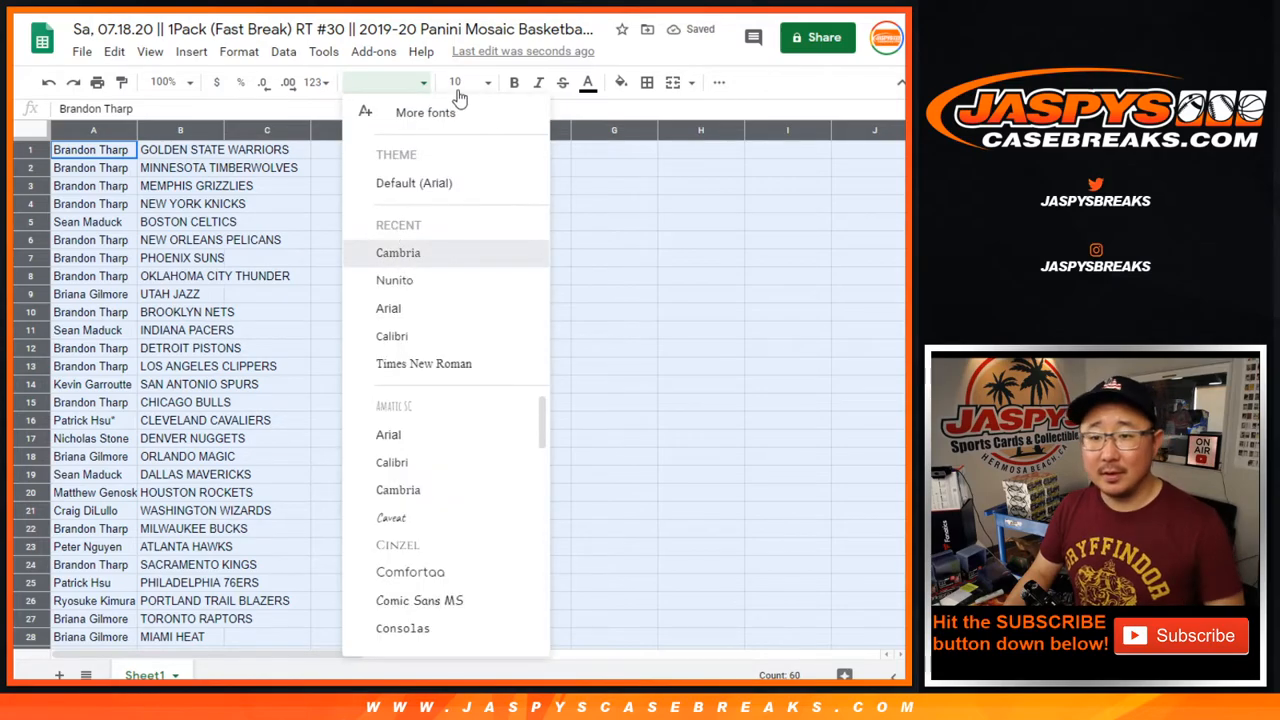
click(398, 252)
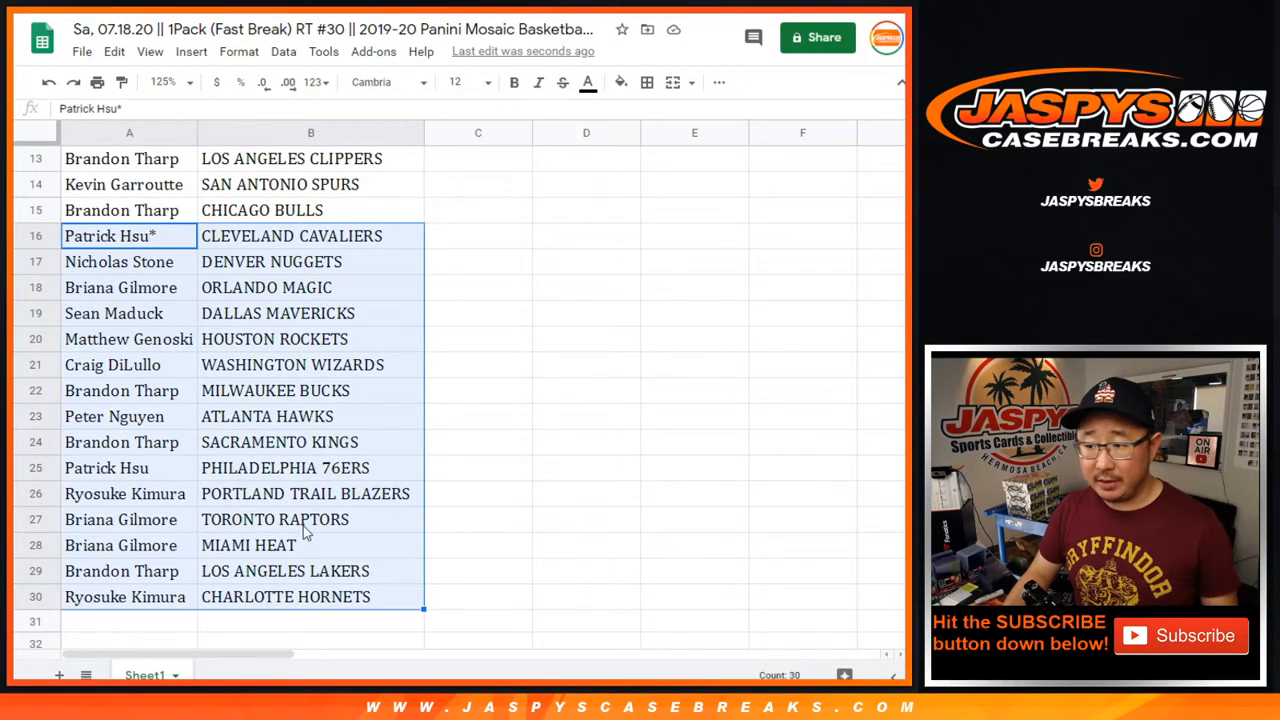
click(164, 82)
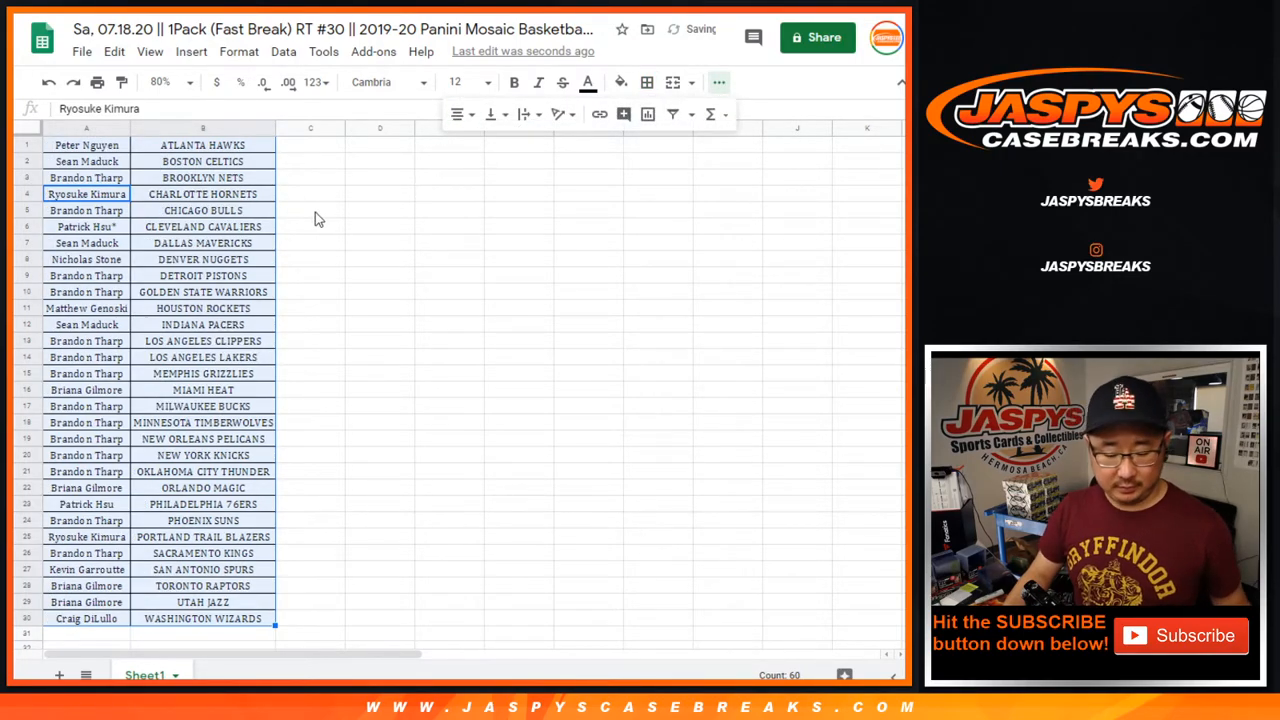
Step: Print the pairings sheet in portrait orientation and return to the dice roller
key(ctrl+p)
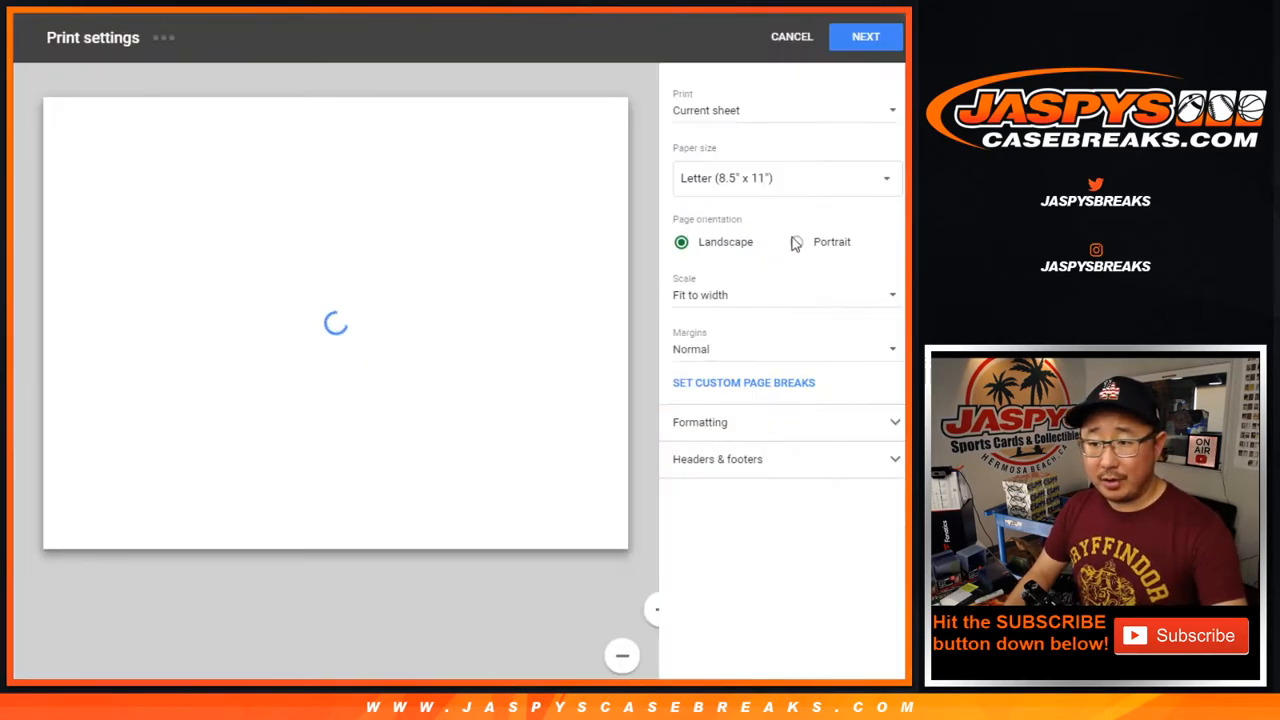
click(788, 240)
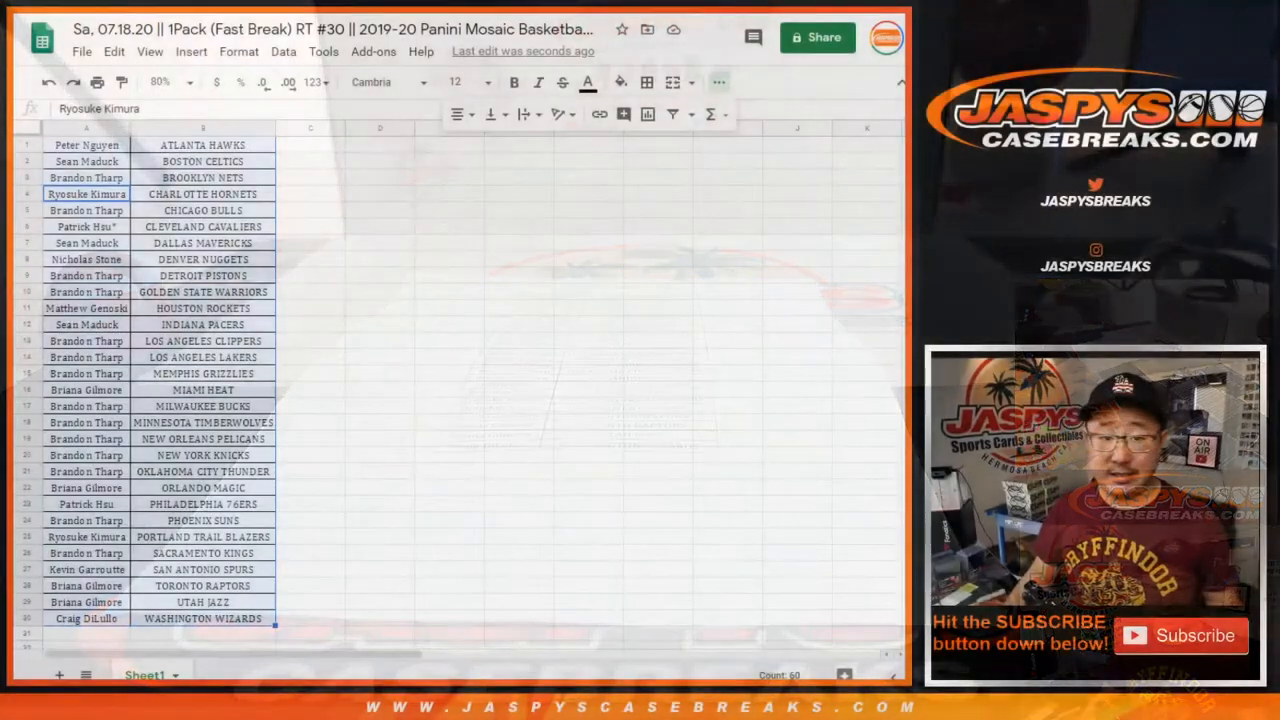
click(86, 144)
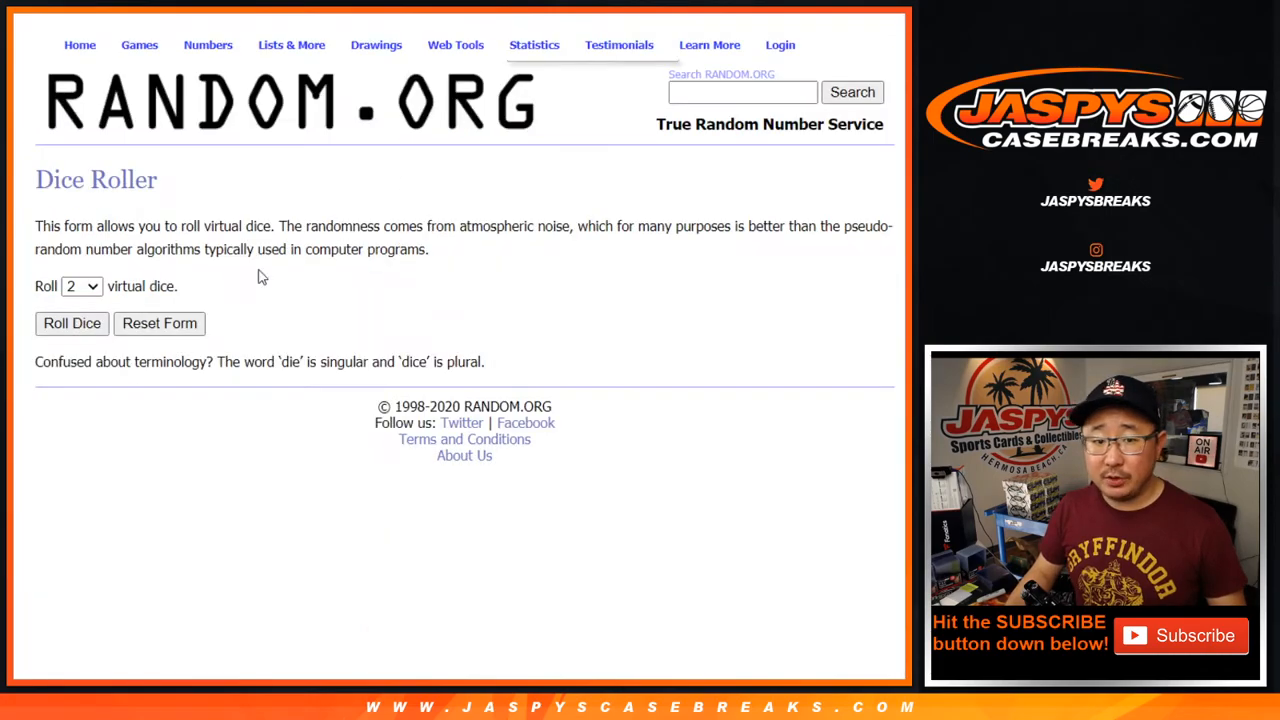
Step: Roll the dice and randomize the buyer names seven times to pick the top 10 Noir winners
click(72, 324)
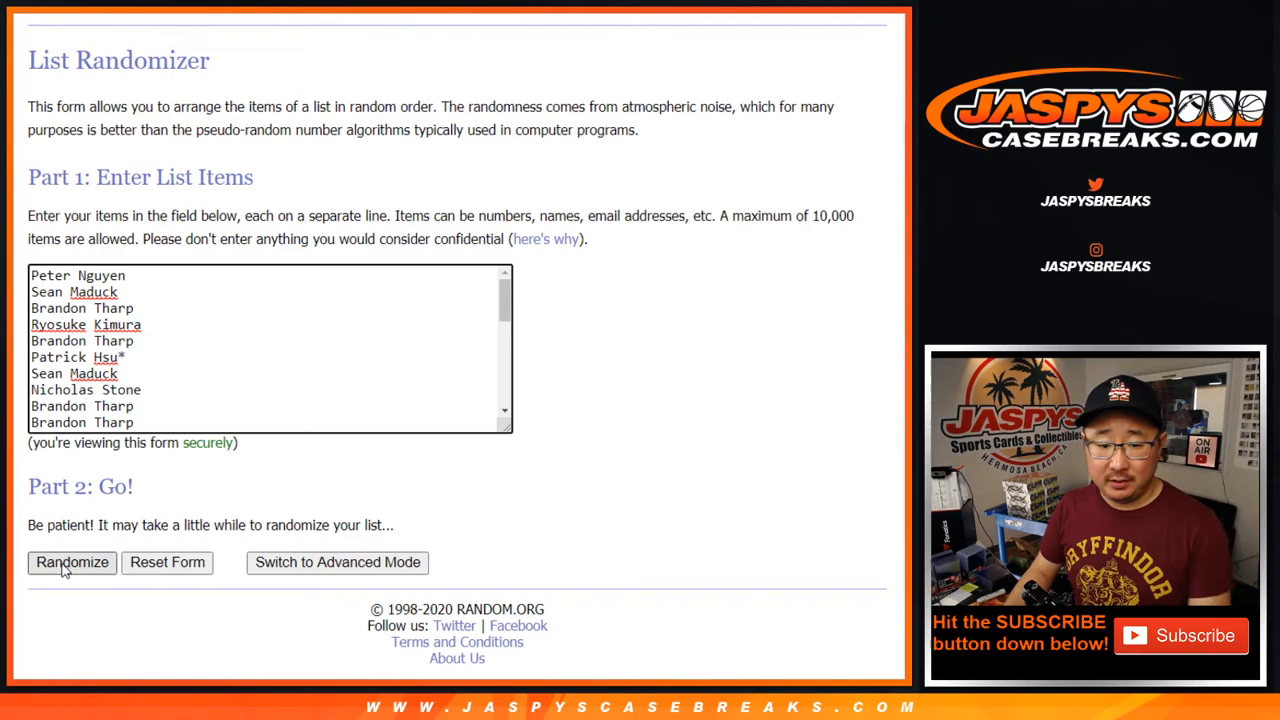
click(72, 562)
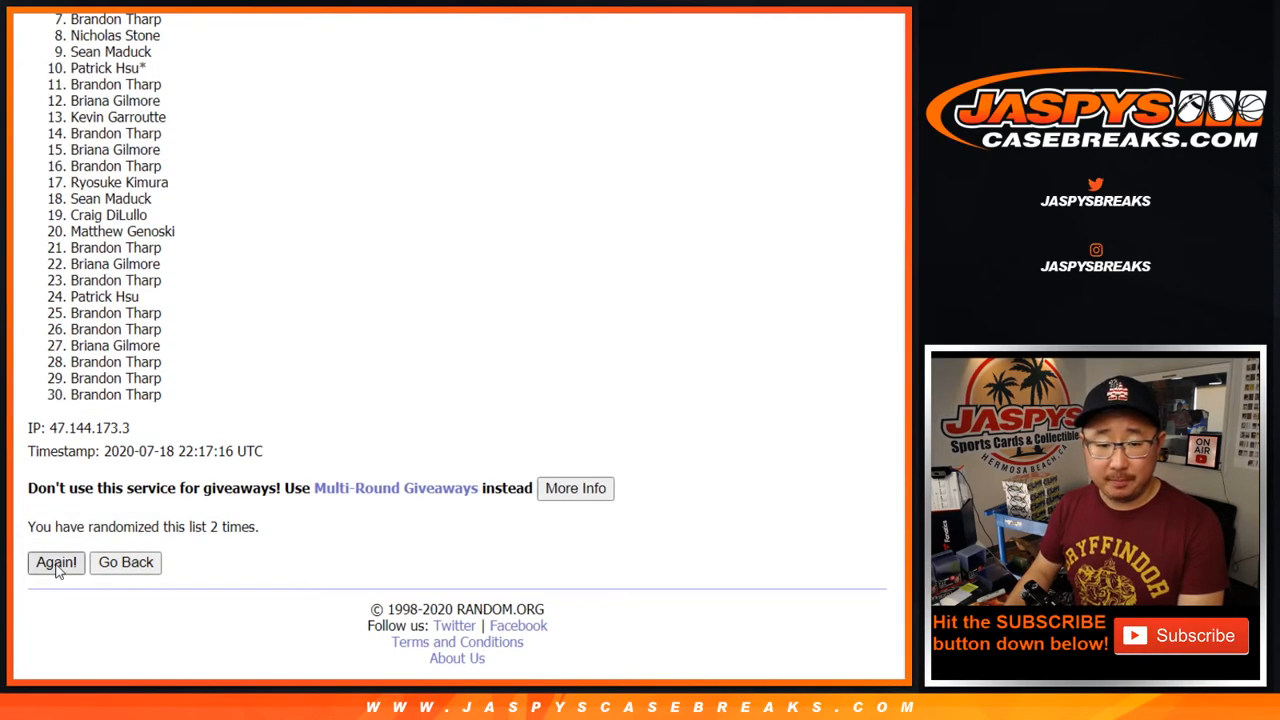
click(56, 562)
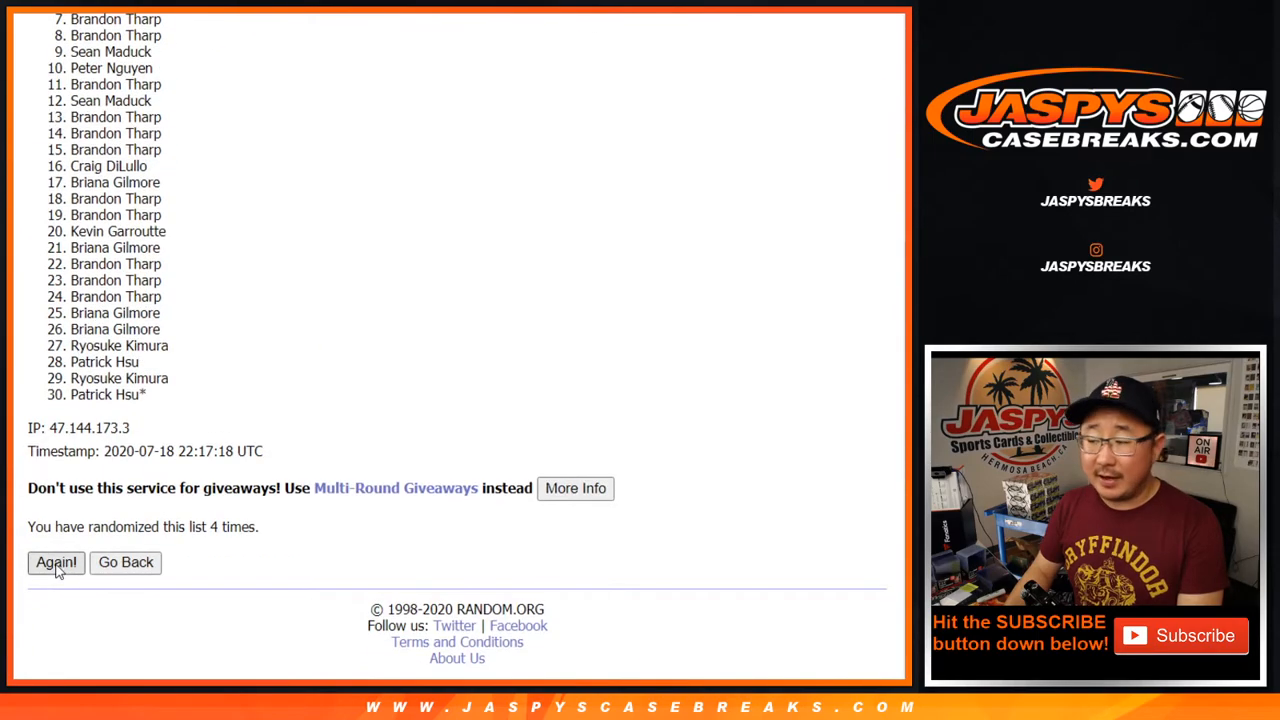
click(56, 562)
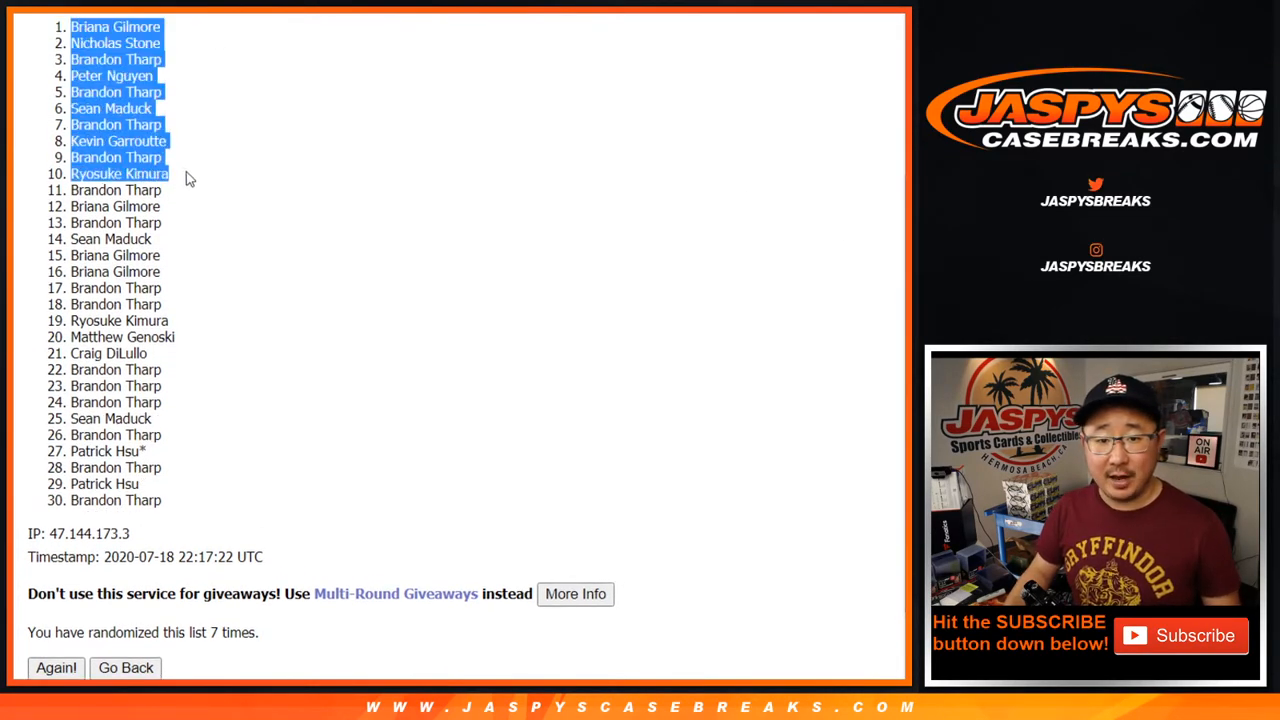
mouse_move(200, 136)
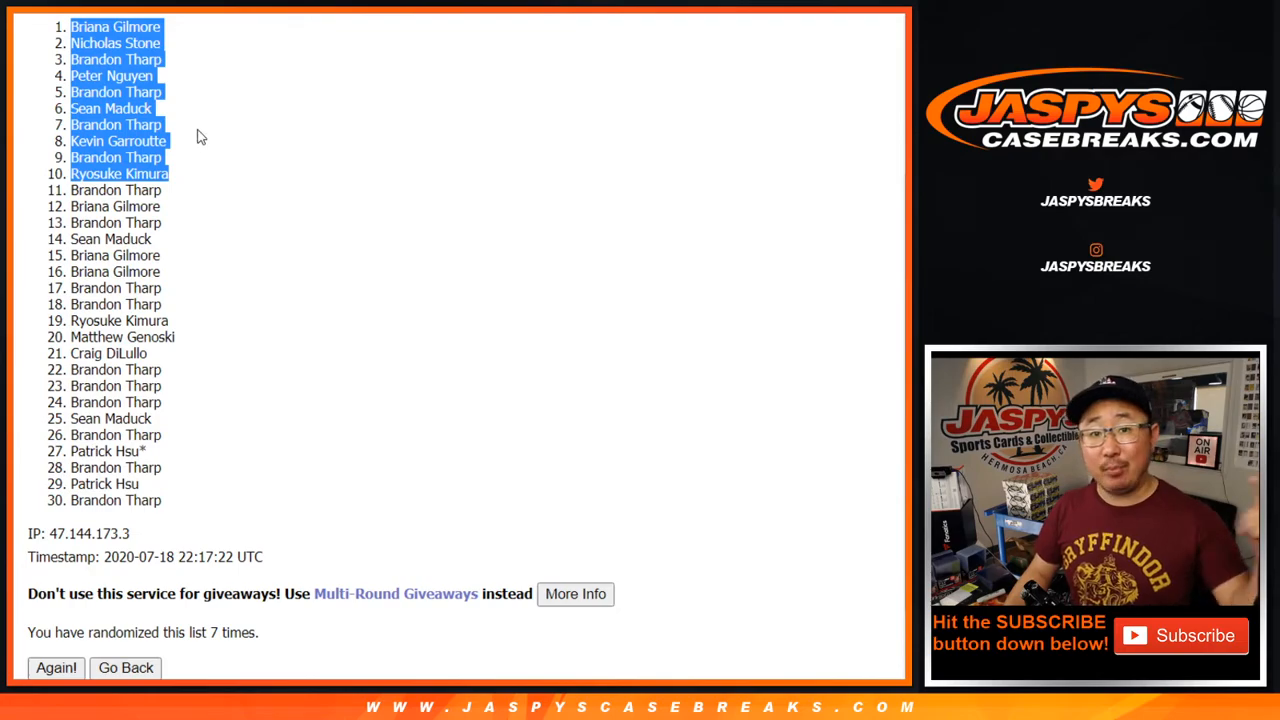